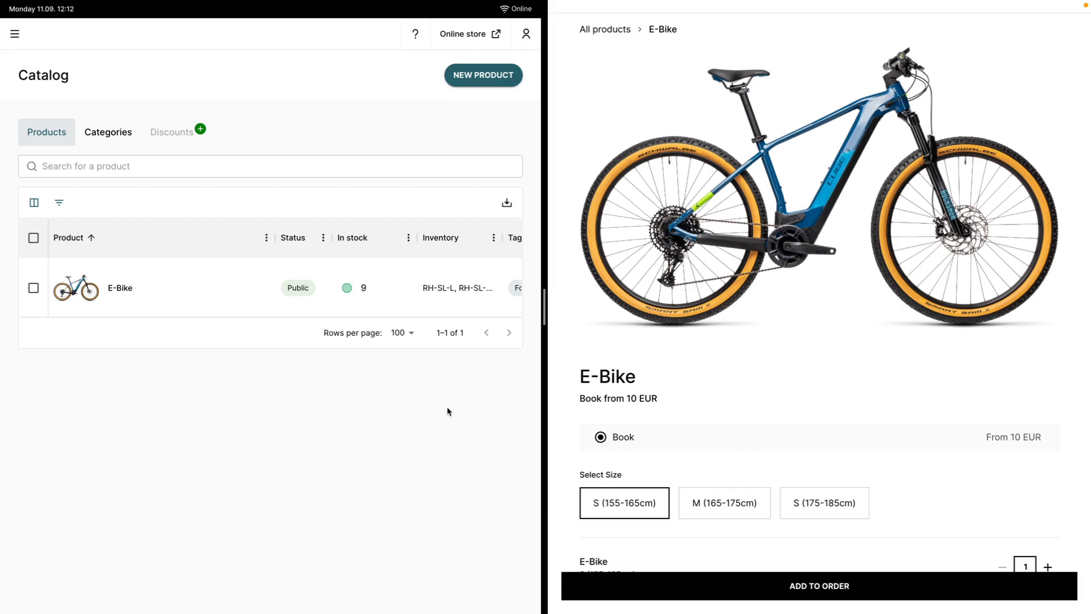
mouse_move(171, 288)
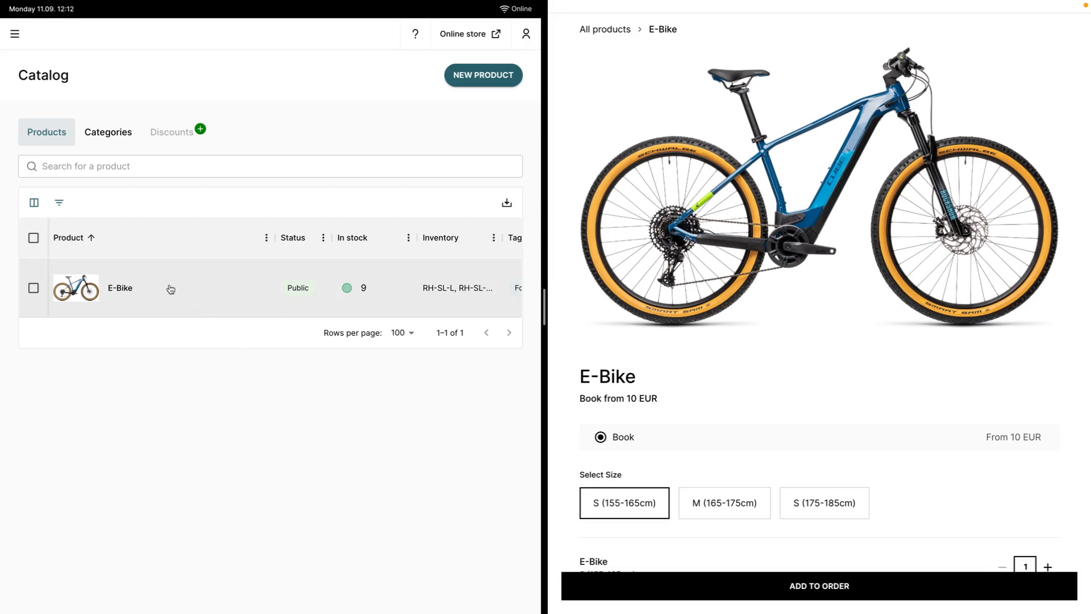
View the E-Bike's booking price table and the store's 1 hour to 1 day duration list
left_click(120, 288)
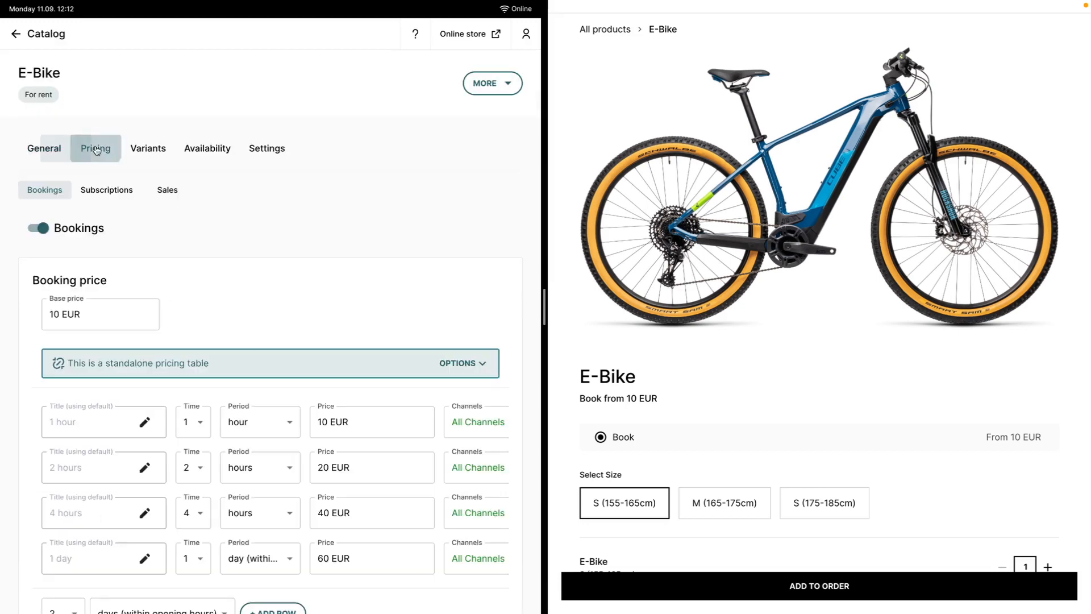
scroll("down", 3)
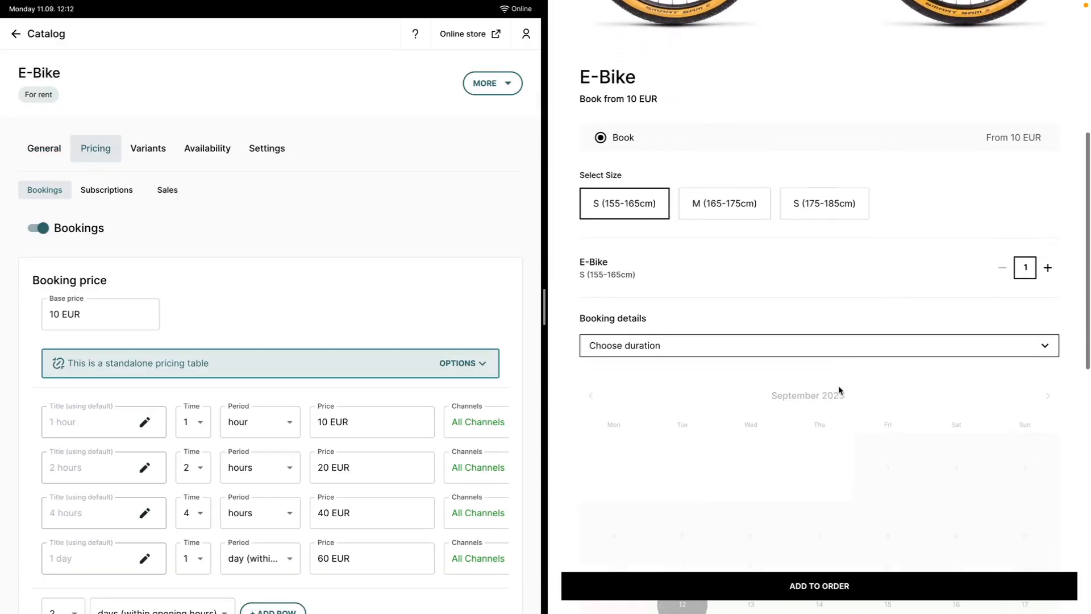
left_click(817, 345)
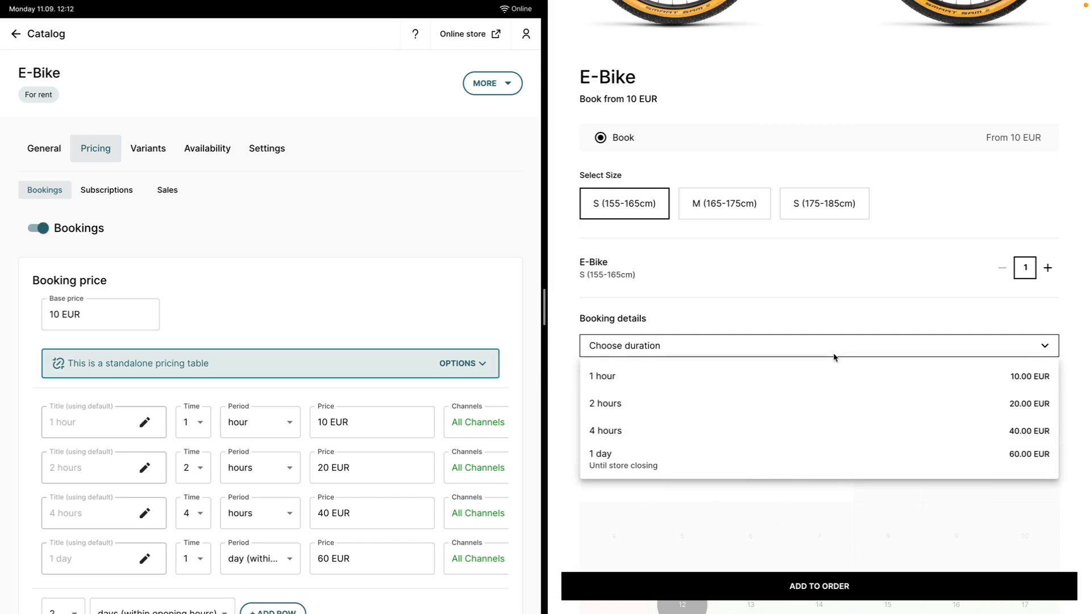
scroll("down", 3)
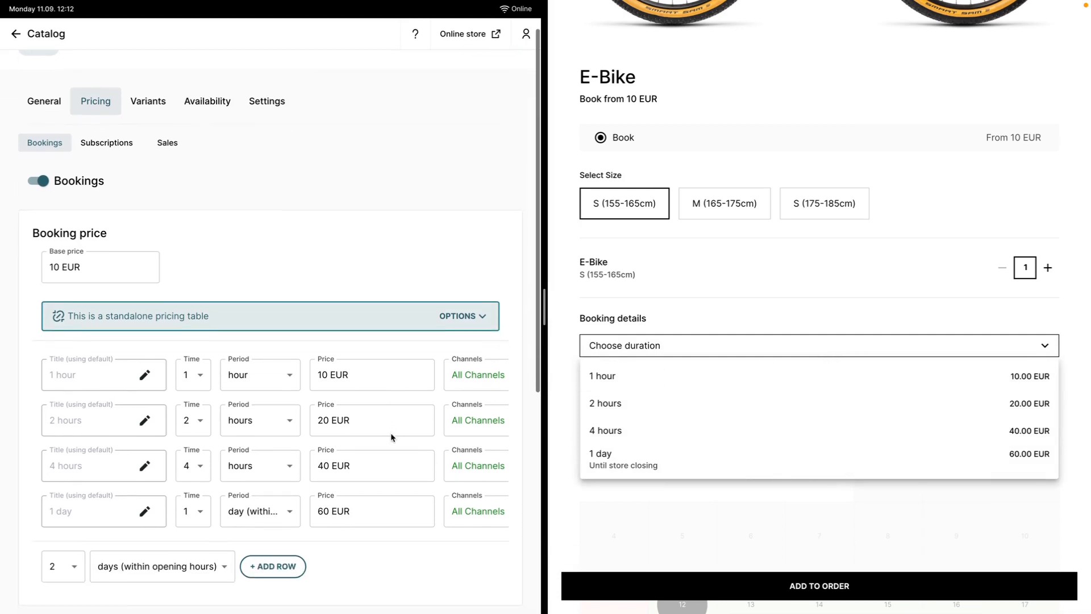
mouse_move(535, 445)
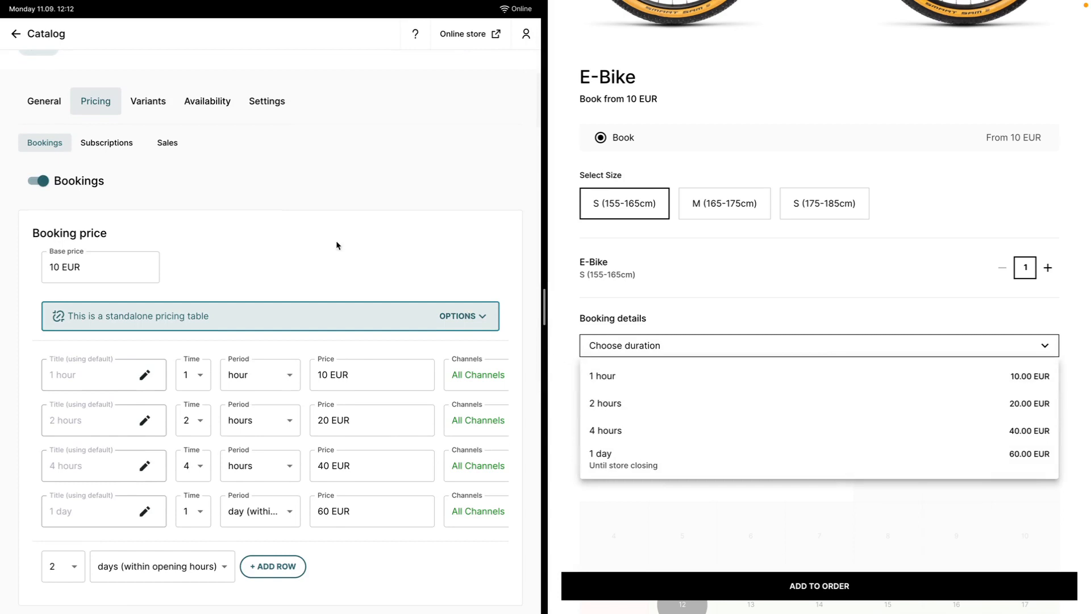
mouse_move(171, 150)
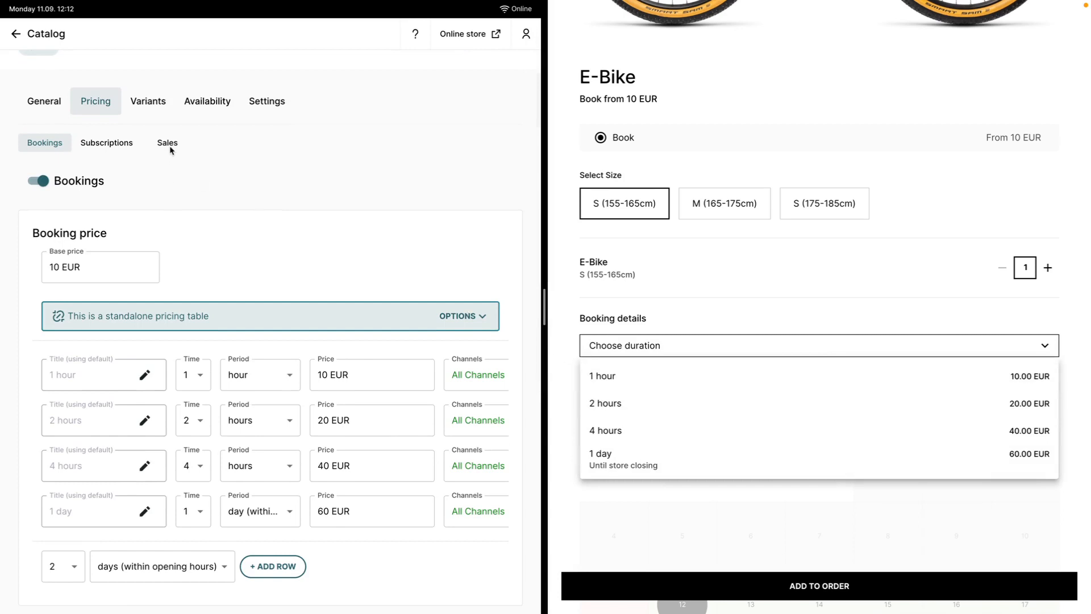
Enable sales for the E-Bike on the Pricing Sales sub-tab, at 100 EUR per size
left_click(167, 143)
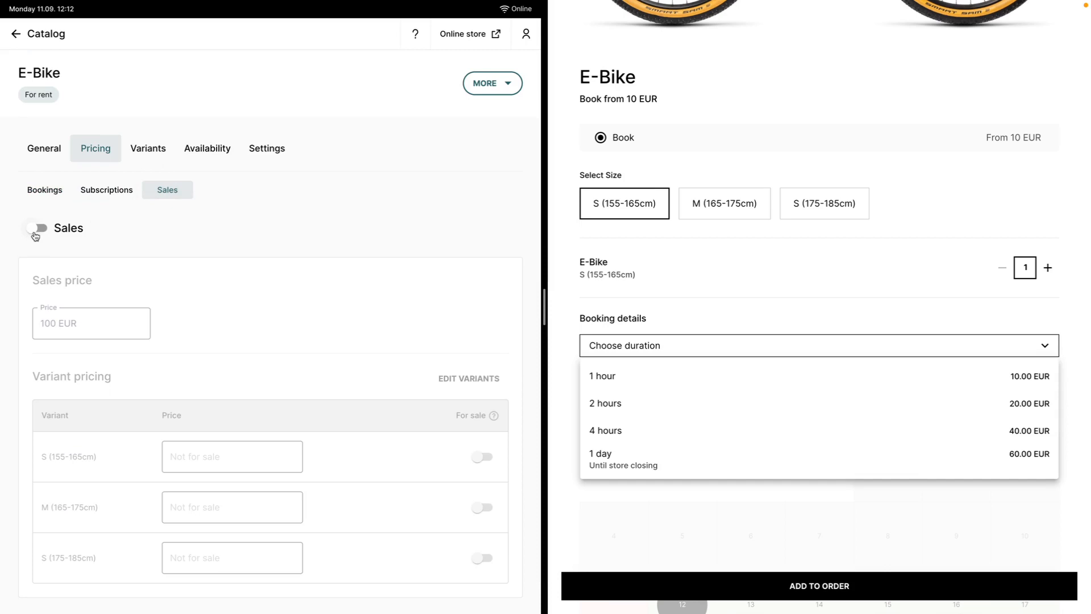
left_click(37, 228)
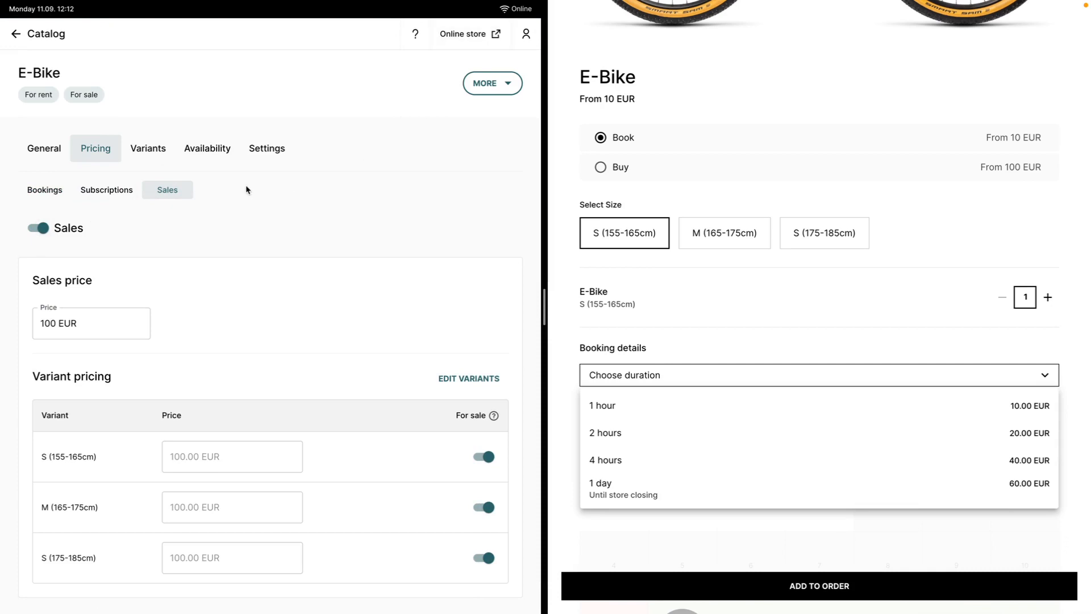
mouse_move(59, 184)
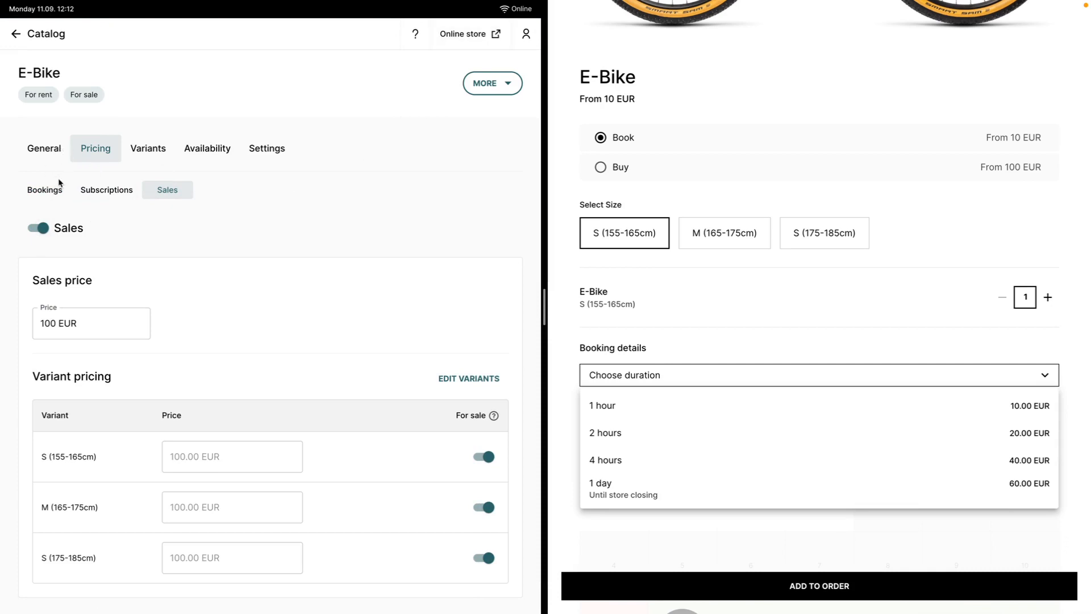
Set the E-Bike's 1-day booking price to 80 EUR
left_click(45, 189)
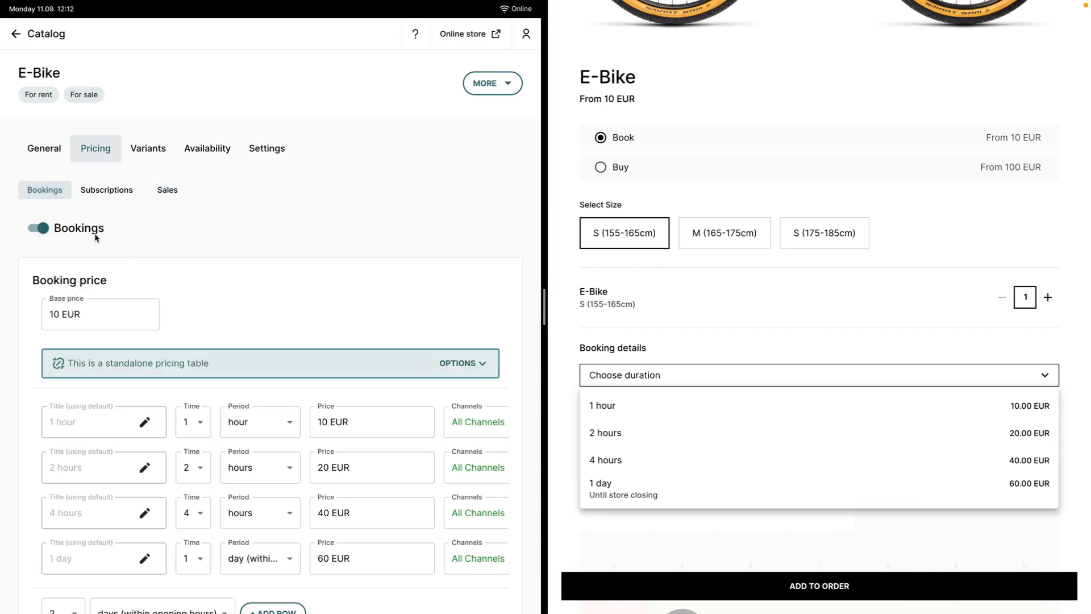
scroll("down", 3)
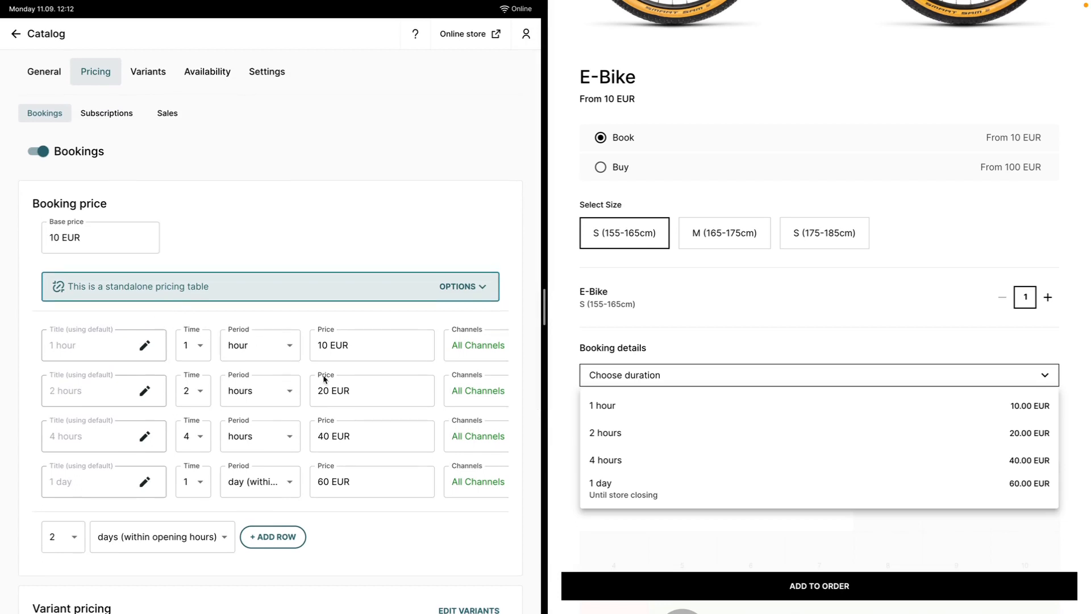
left_click(371, 481)
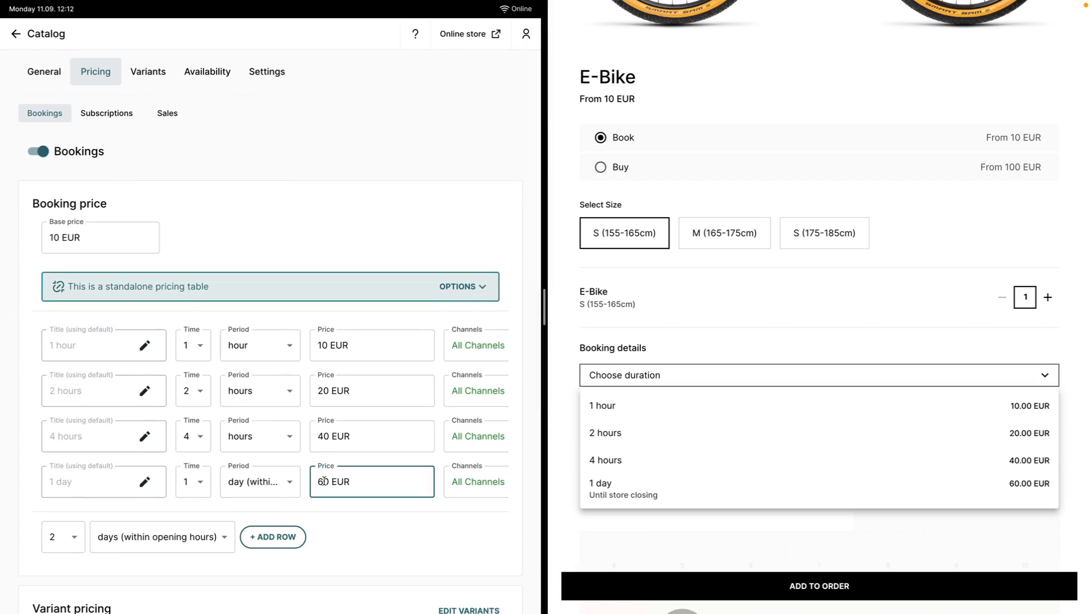
type("80 EUR")
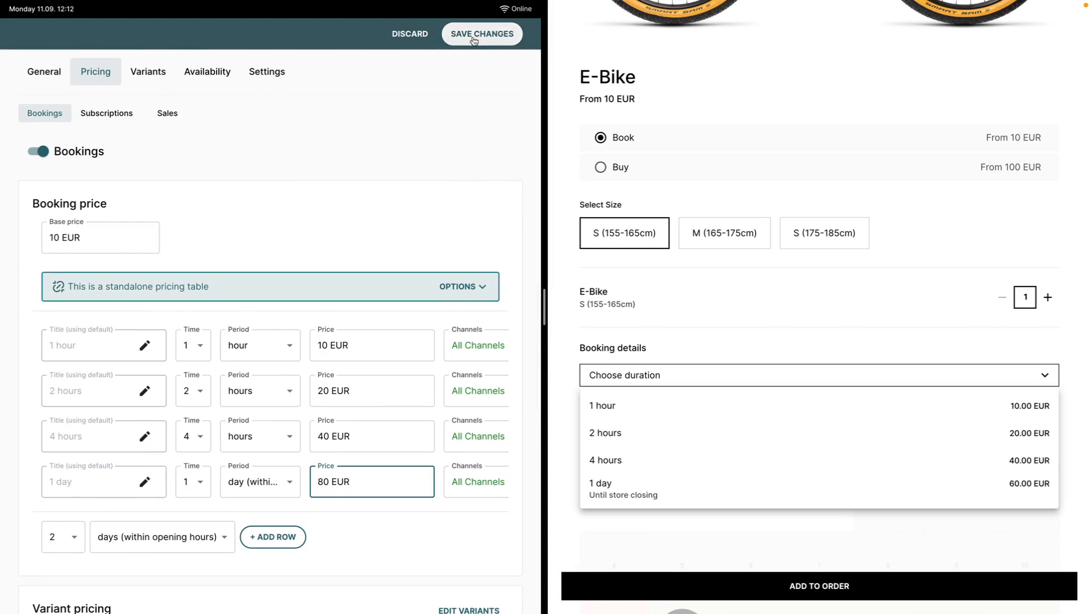
mouse_move(309, 322)
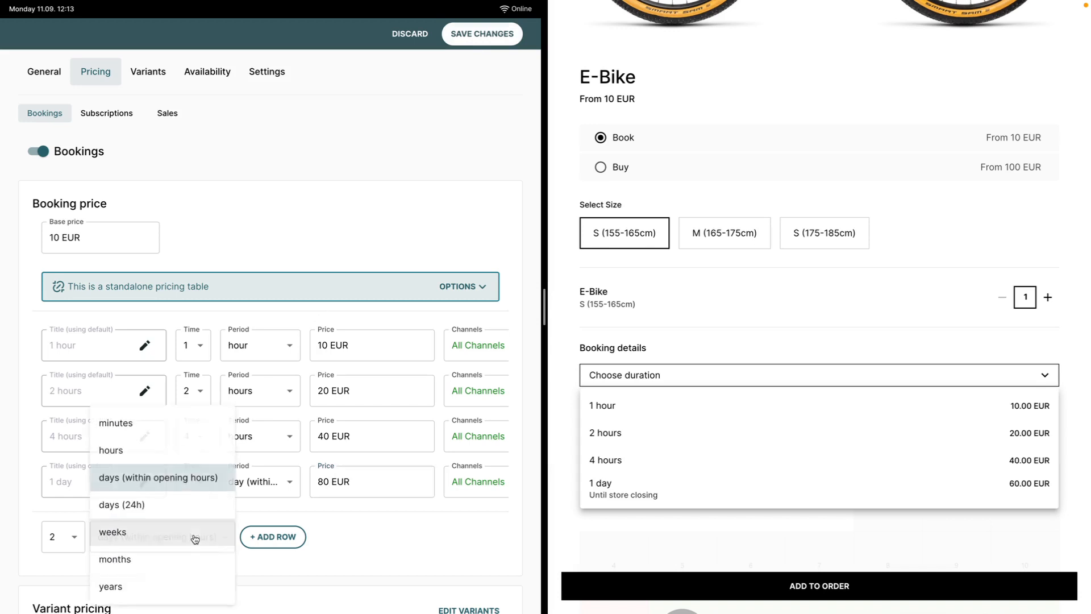
Add a 1 day (24h) price row and save the pricing table
left_click(121, 504)
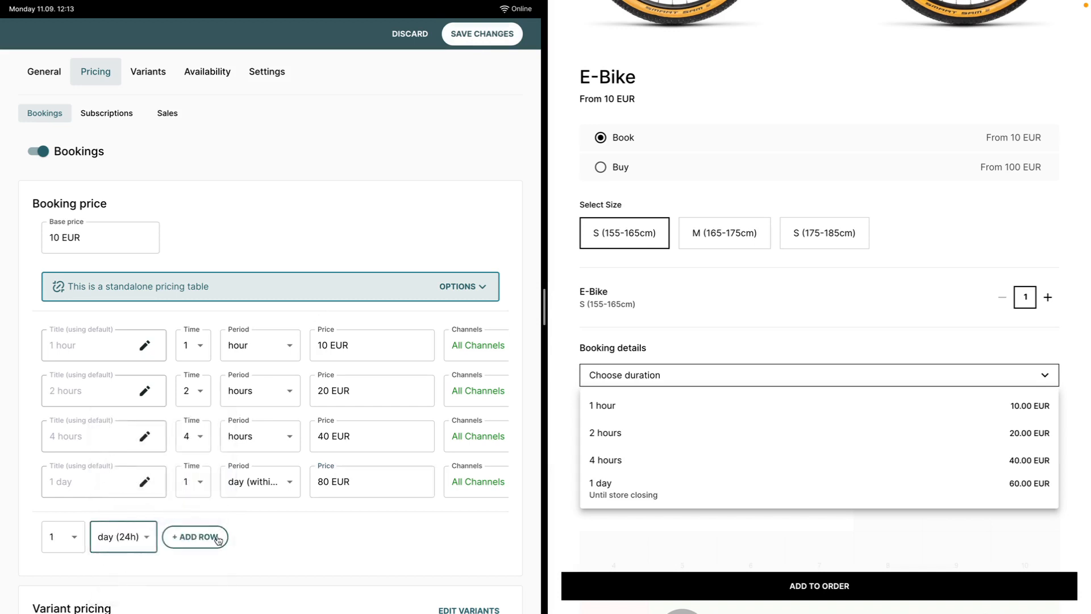
left_click(194, 536)
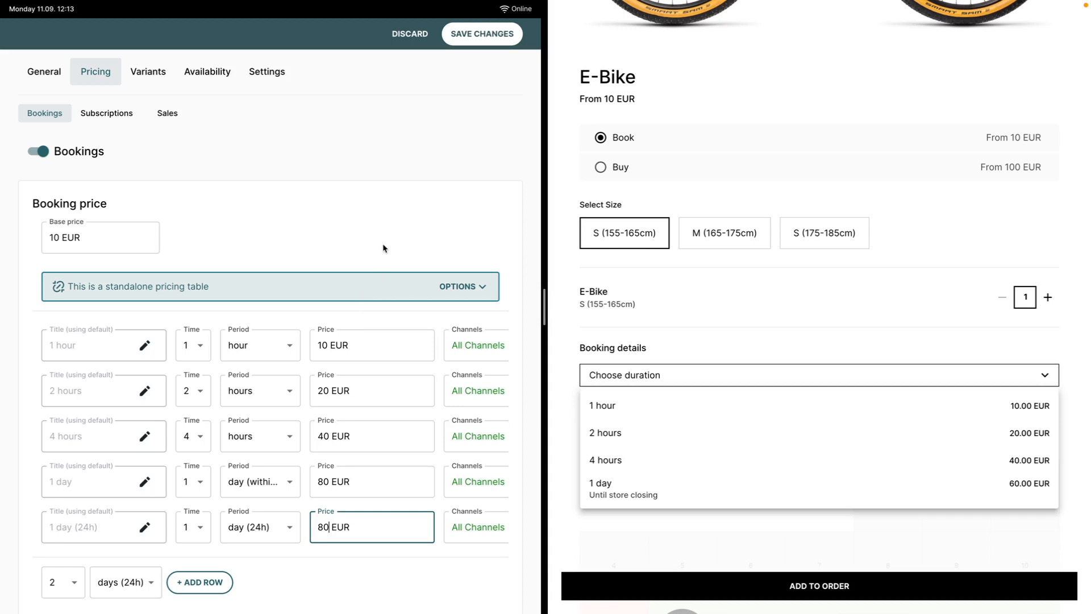
left_click(482, 33)
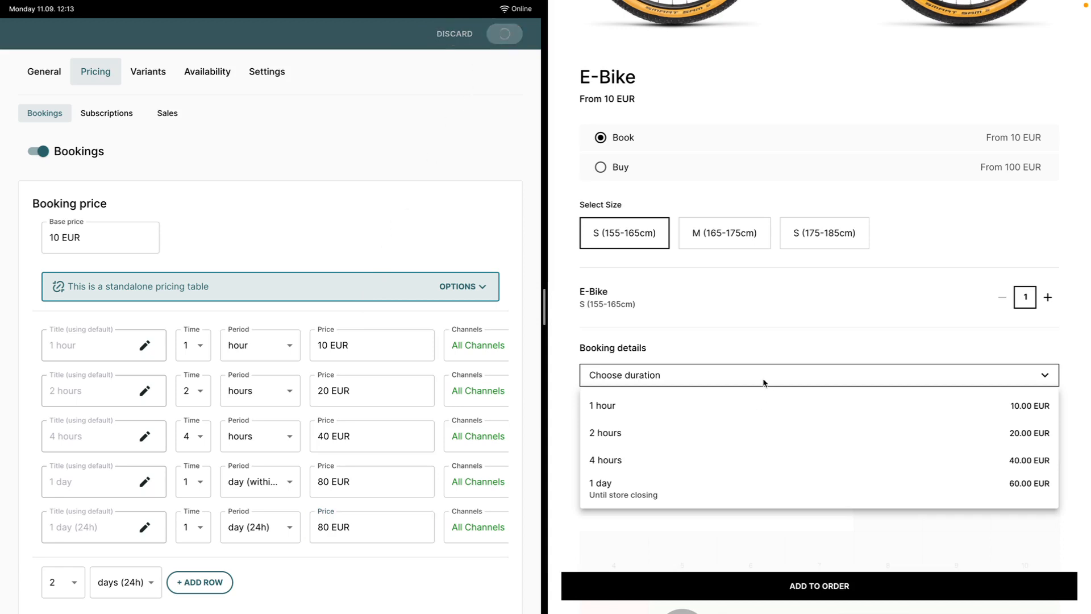
Select the 1 day (24h) duration in the store preview, Tue 10:00 to Wed 10:00
left_click(613, 517)
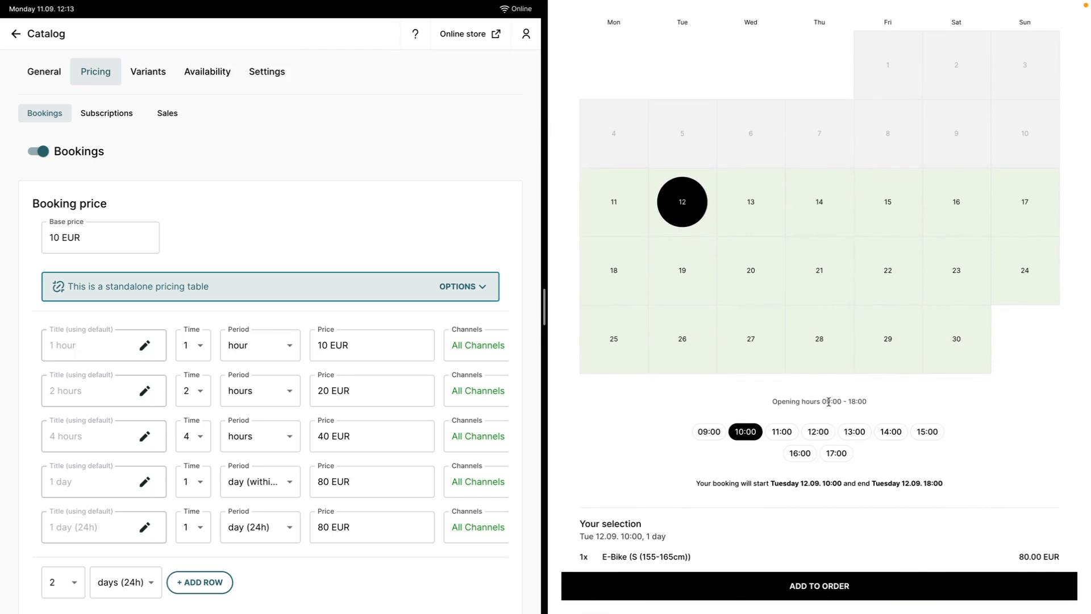
mouse_move(830, 402)
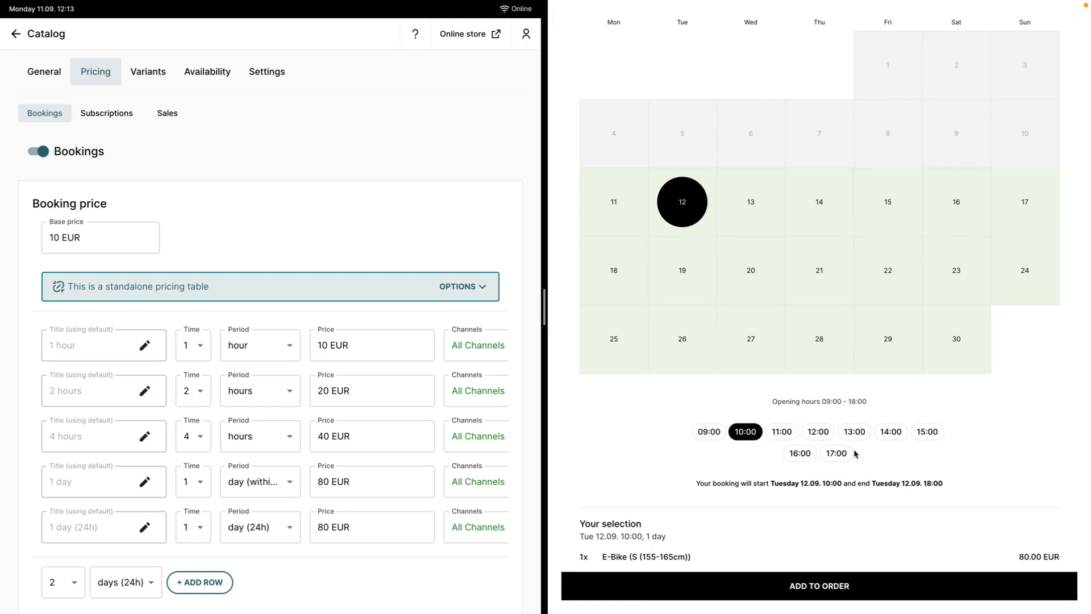
left_click(818, 365)
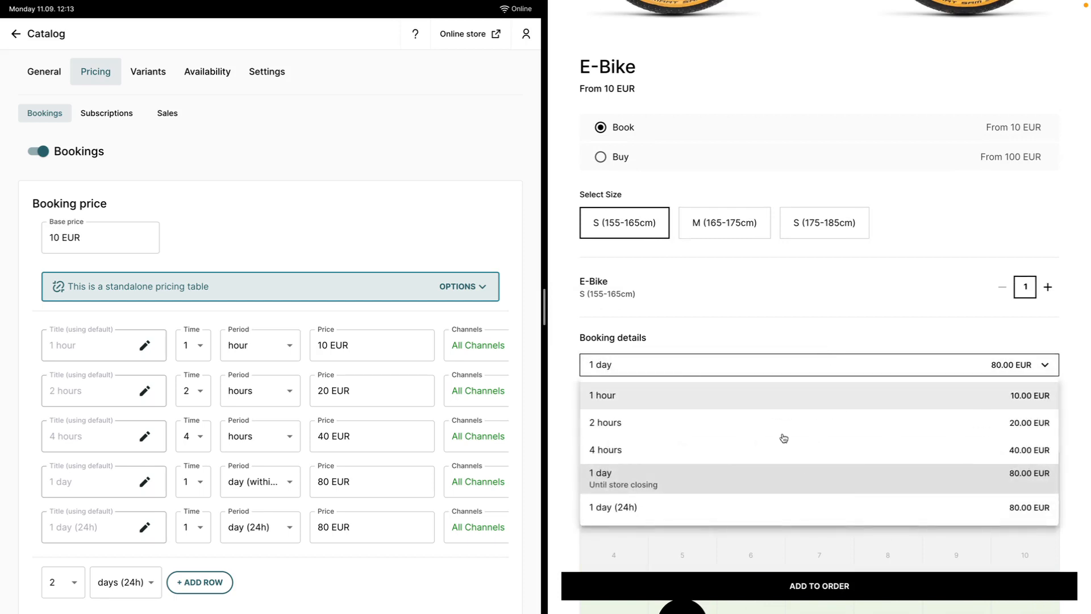
left_click(612, 506)
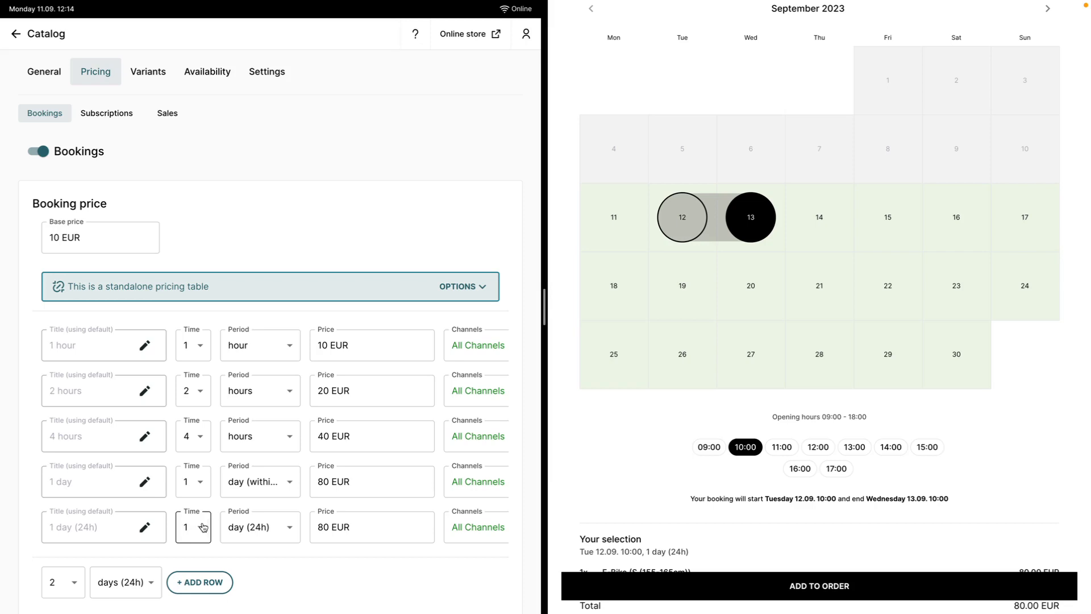
Change the 1 day (24h) row's duration to 23 hours
left_click(192, 527)
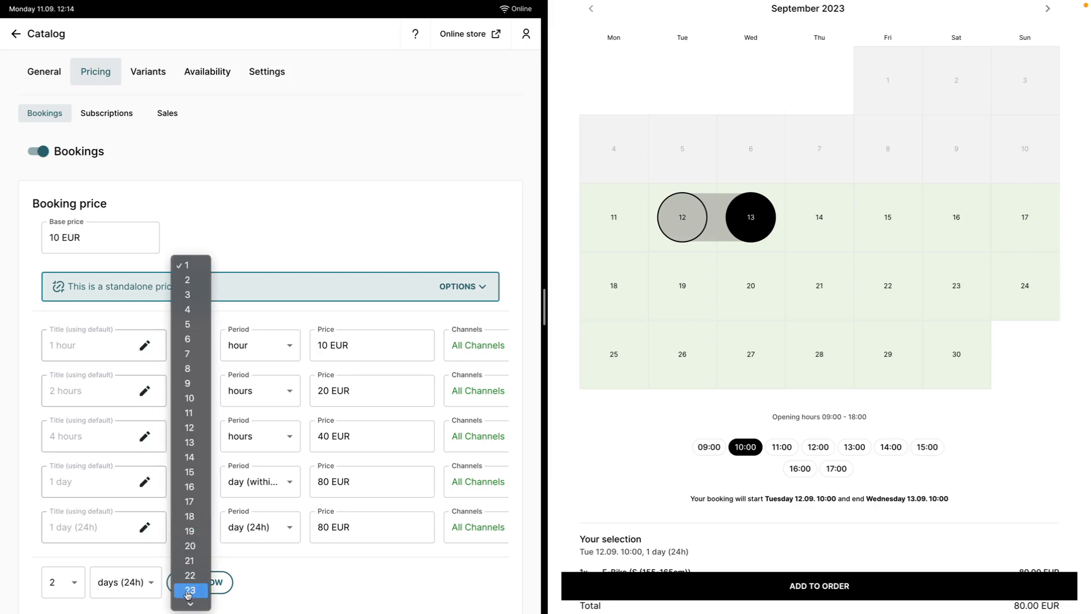
left_click(190, 589)
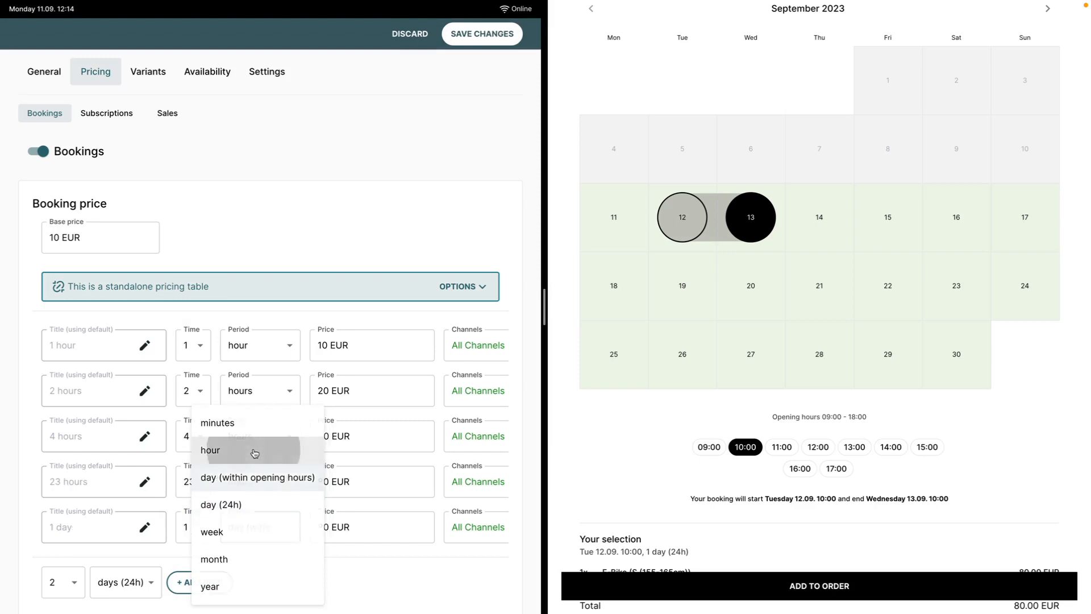
left_click(256, 477)
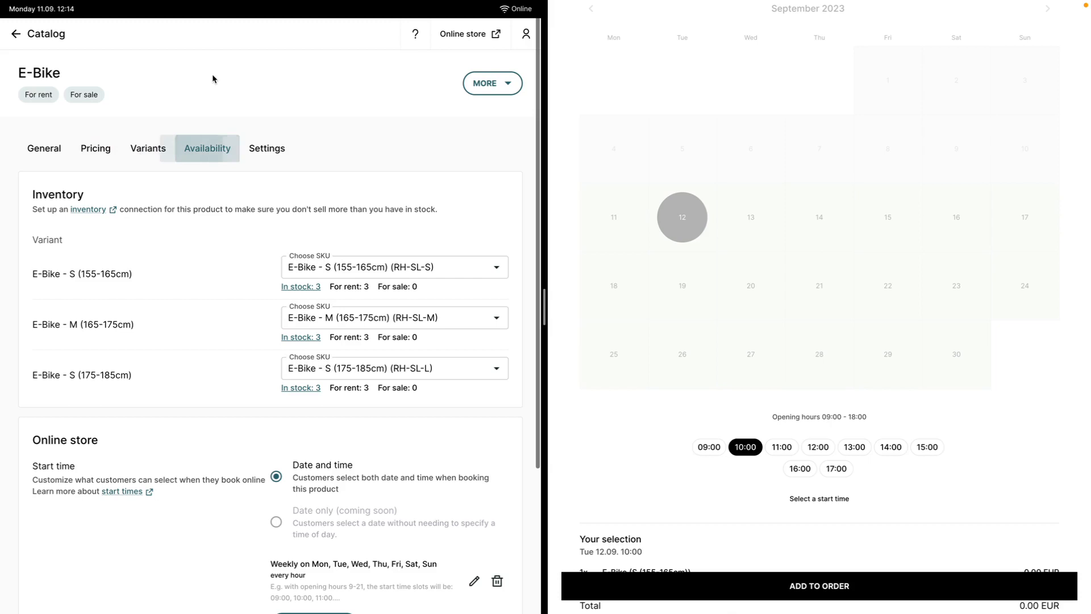
Open the weekly Online store start-time rule in the Edit rule dialog
scroll("down", 3)
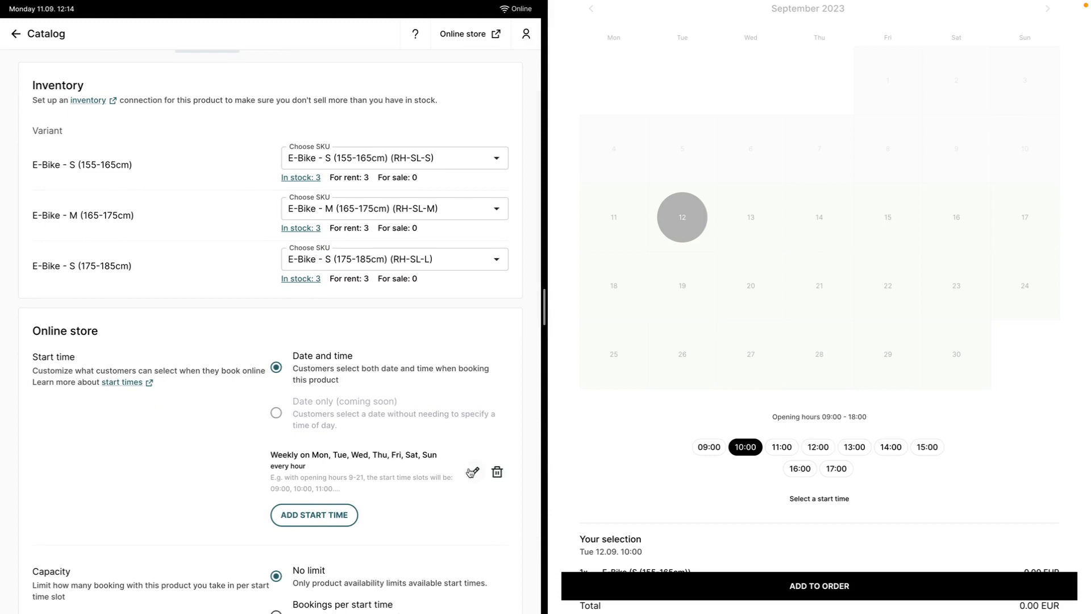
left_click(474, 472)
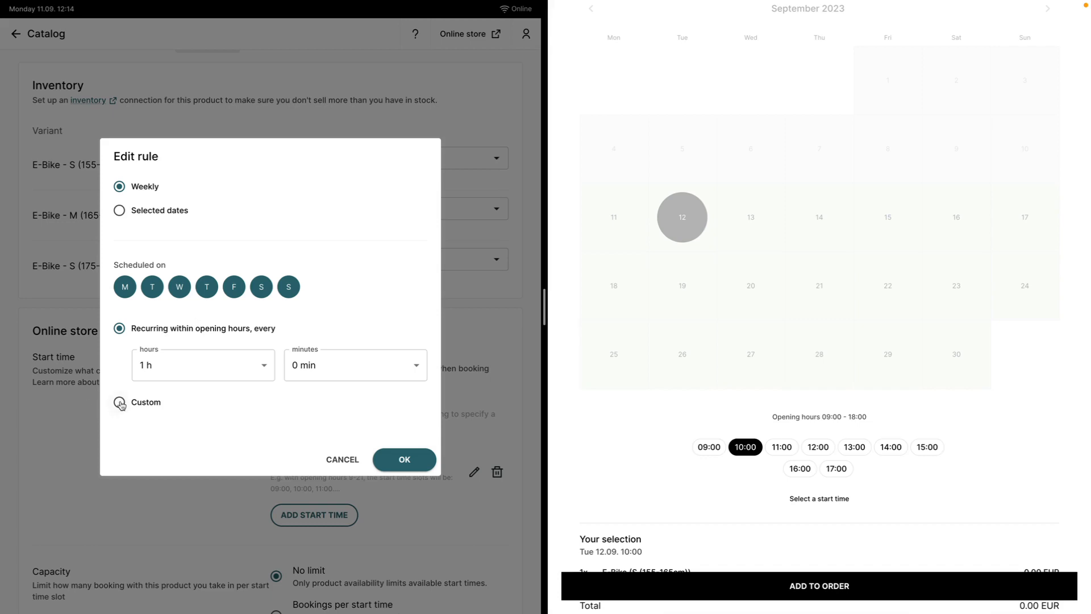
Set a custom 10:00 start time on the weekly rule and save the E-Bike
left_click(120, 402)
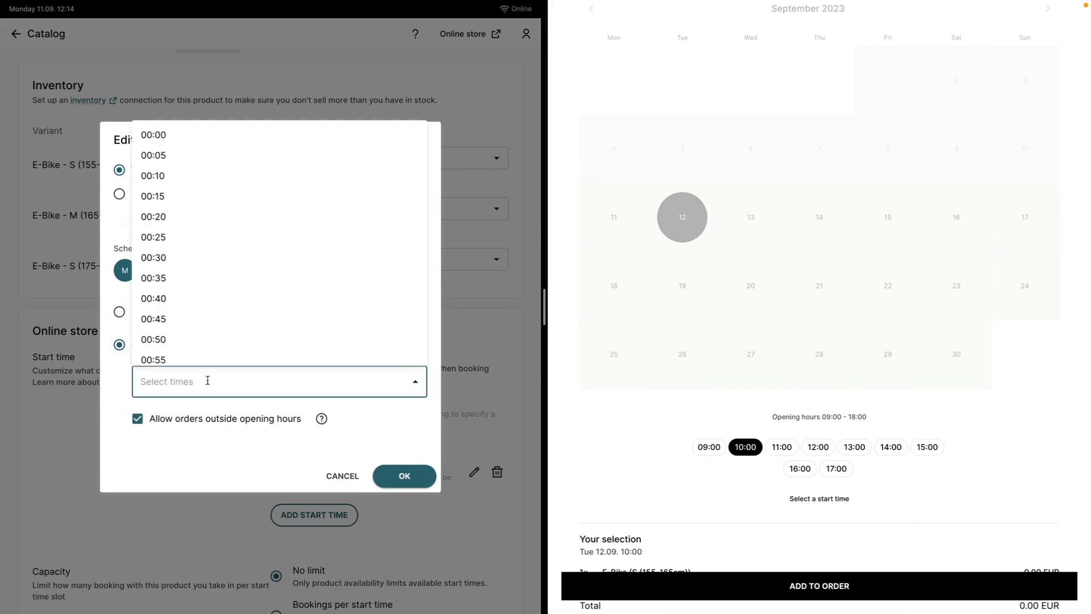
type("10")
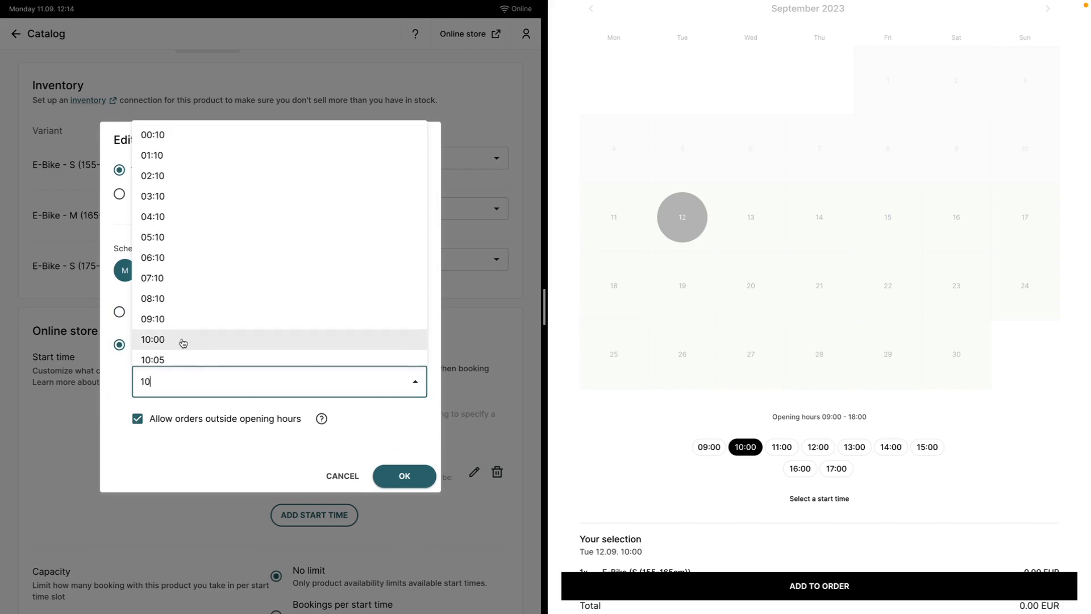
left_click(403, 476)
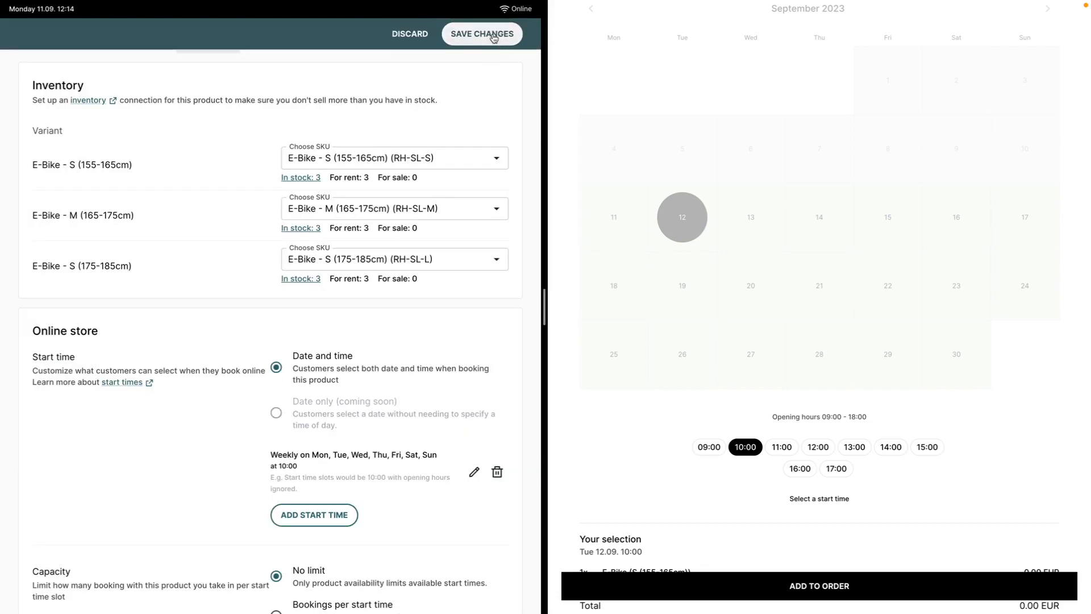
left_click(481, 34)
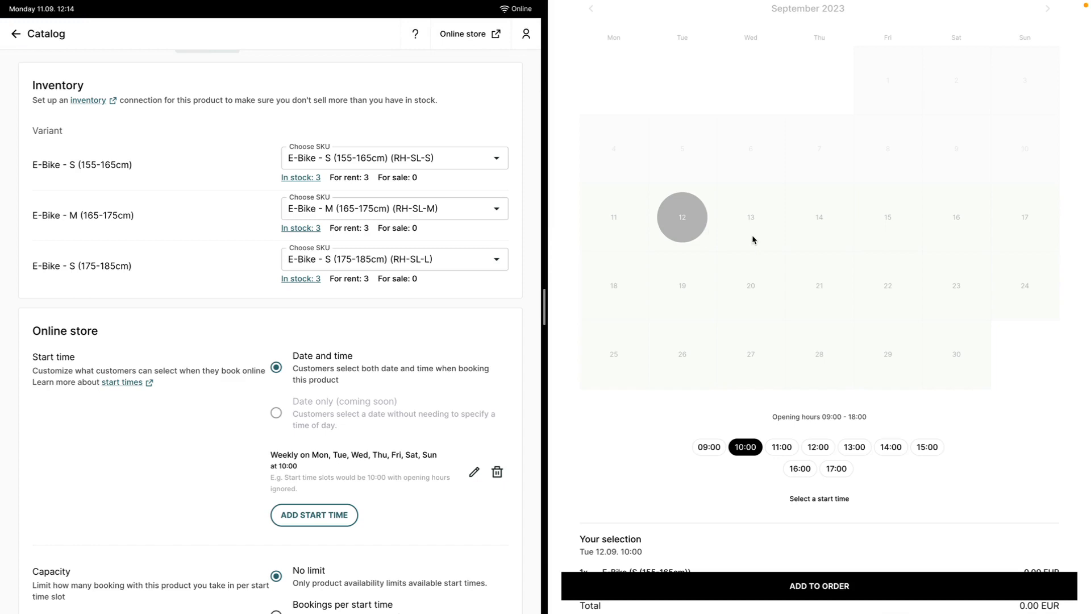
Select a booking start in the store preview to check only 10:00 is offered
left_click(818, 220)
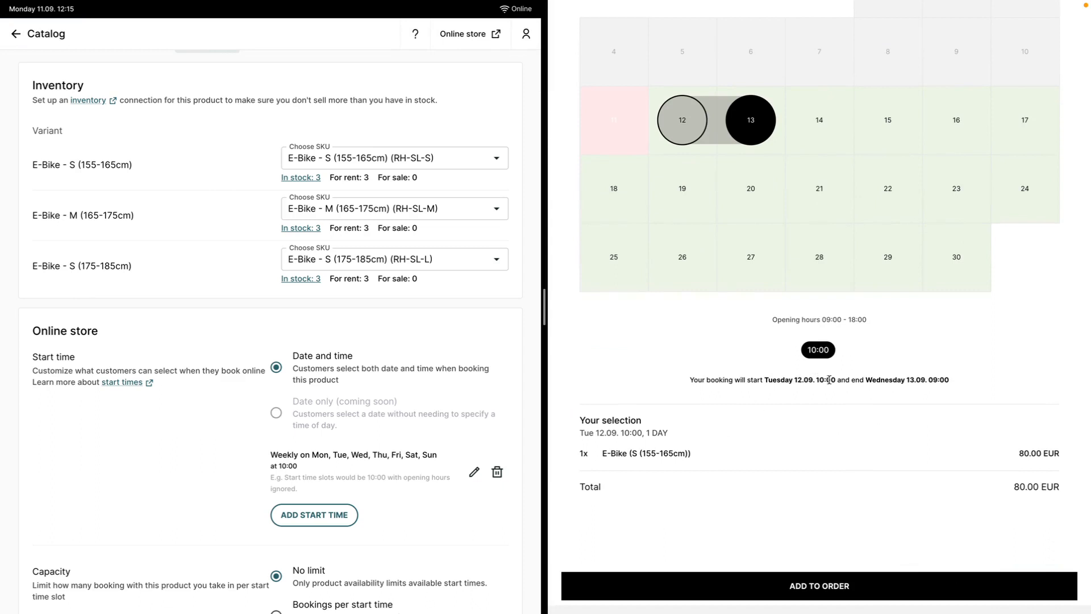
mouse_move(865, 389)
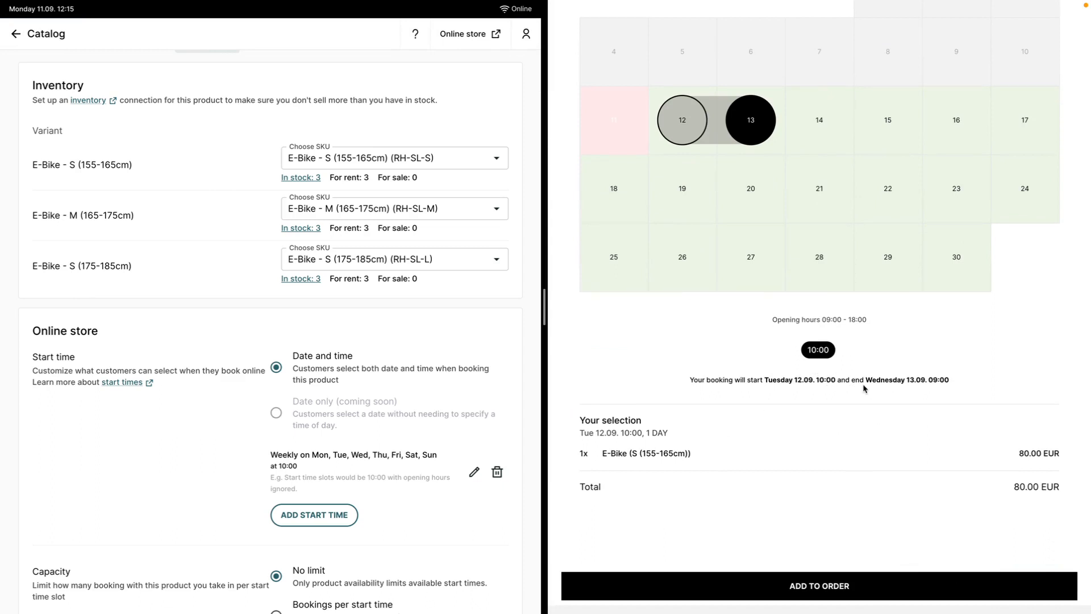